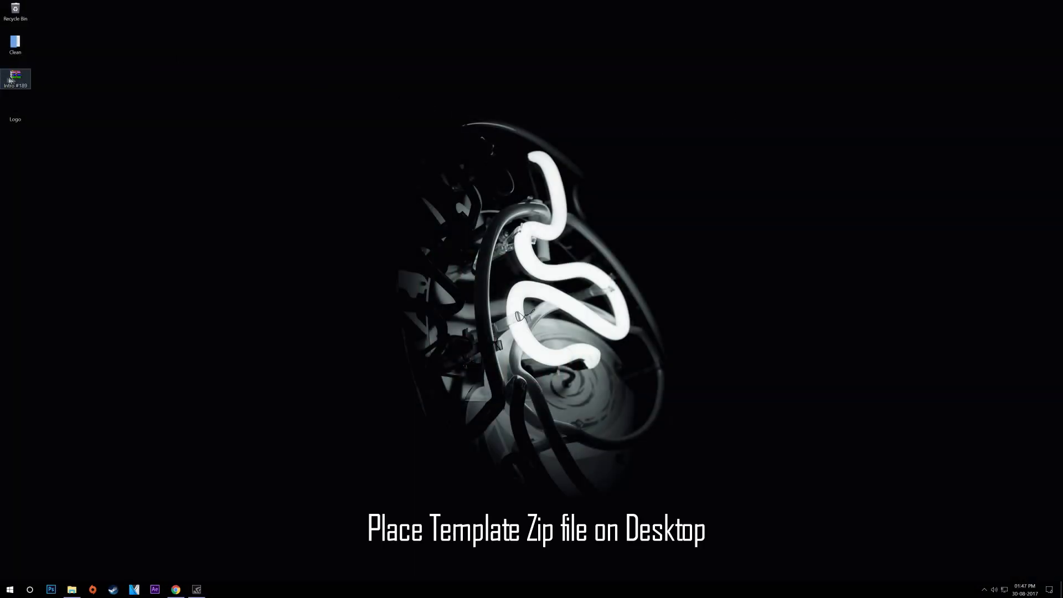
# - Move the Intro #189 template zip to the desktop and extract it there
pyautogui.moveTo(15, 76); pyautogui.dragTo(205, 98)
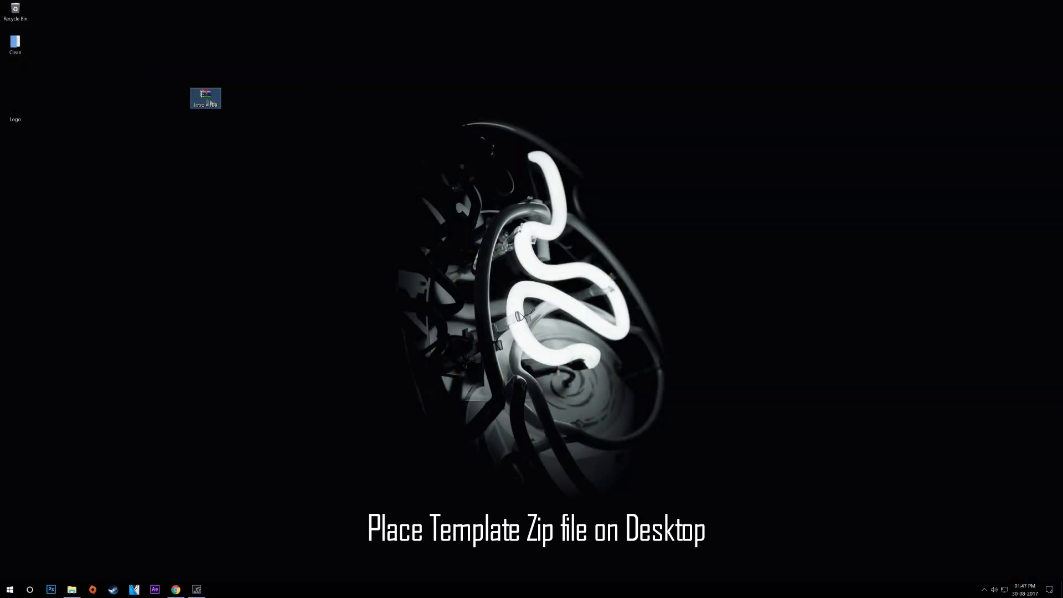
pyautogui.rightClick(205, 98)
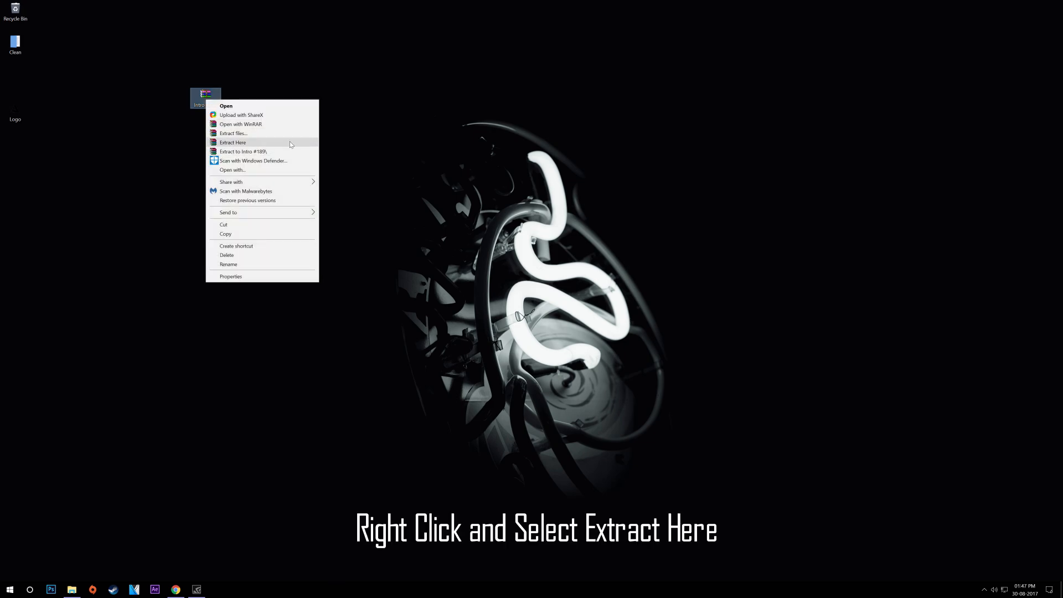
pyautogui.click(233, 142)
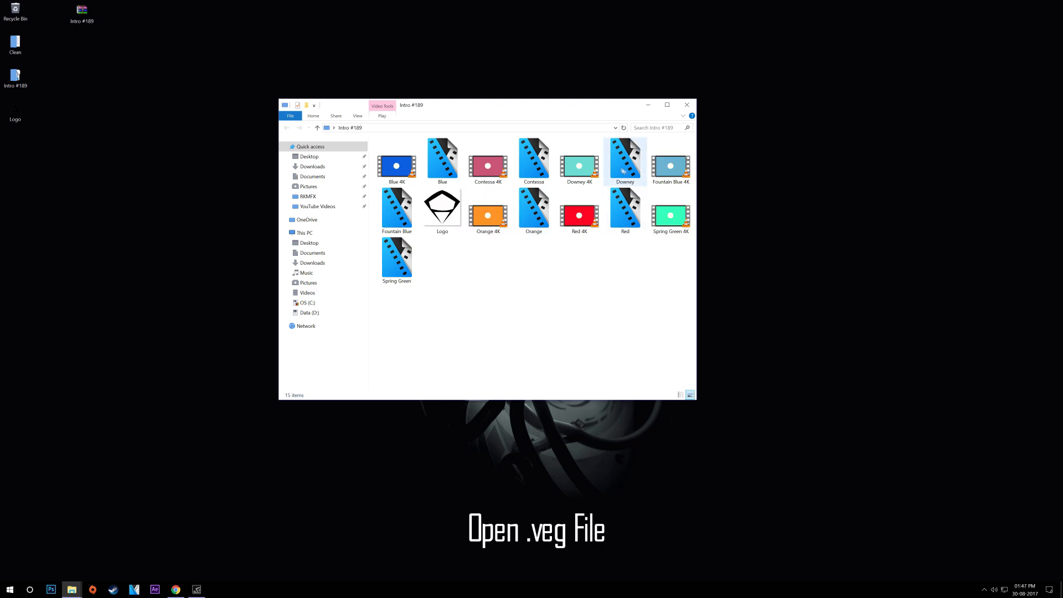
# - Open the Downey .veg project from the Intro #189 folder in VEGAS Pro
pyautogui.click(625, 159)
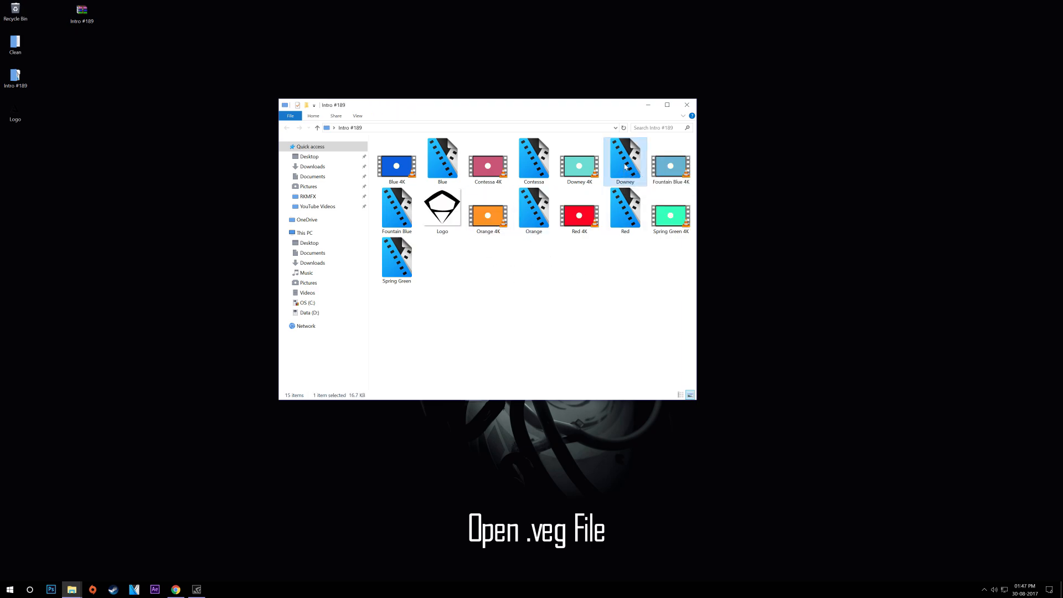
pyautogui.doubleClick(624, 160)
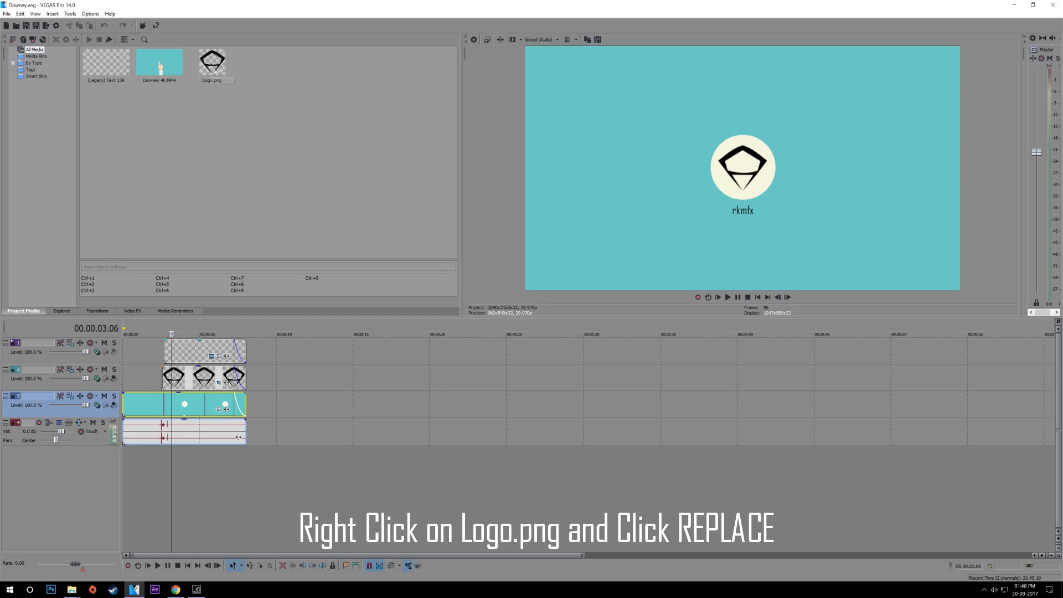
# - Replace the Logo.png project media with the custom Logo image from the desktop
pyautogui.rightClick(212, 61)
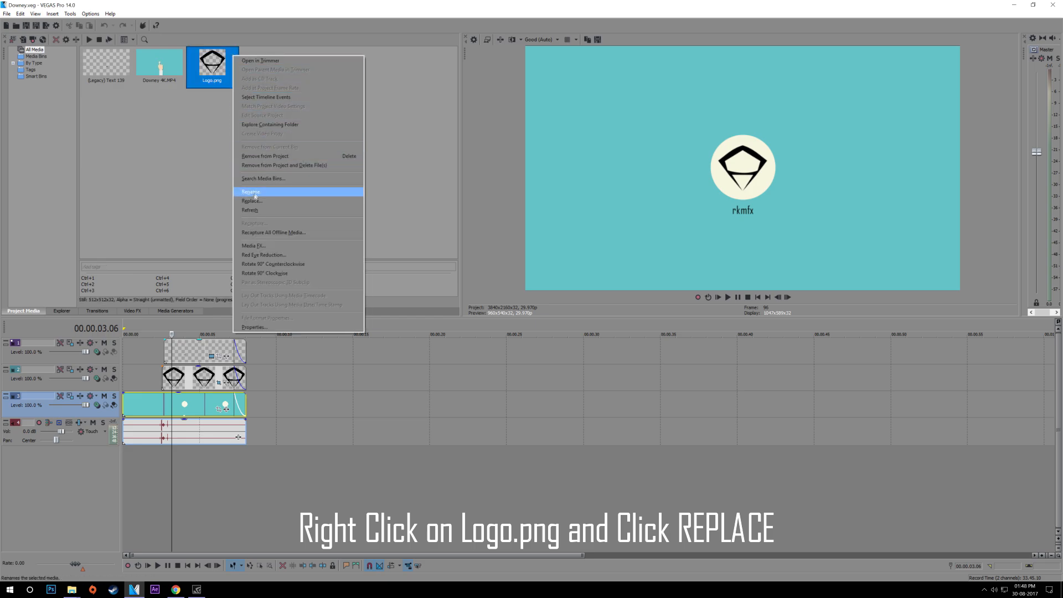
pyautogui.click(251, 201)
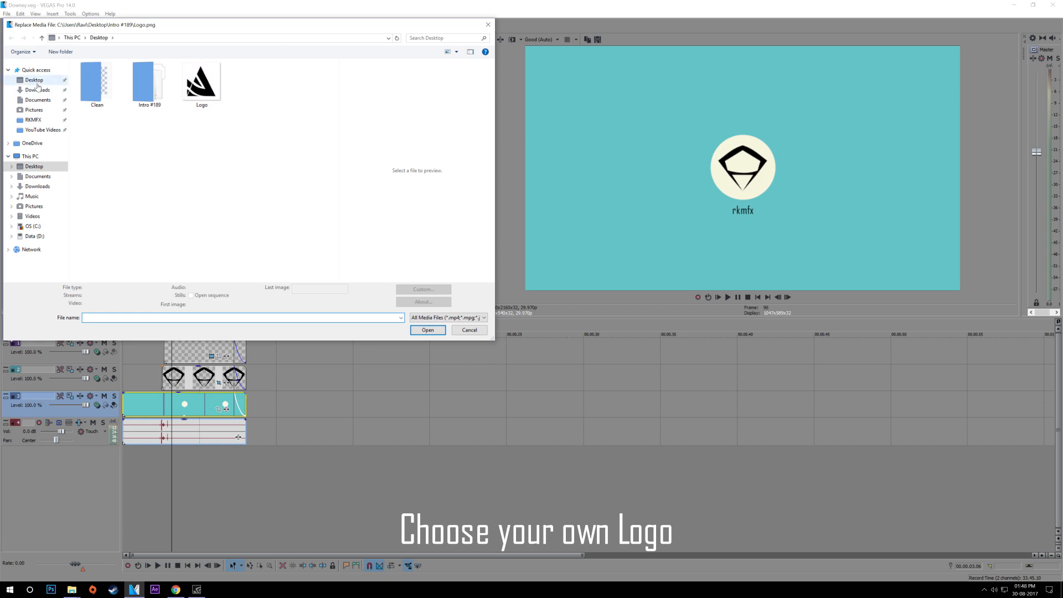
pyautogui.click(202, 80)
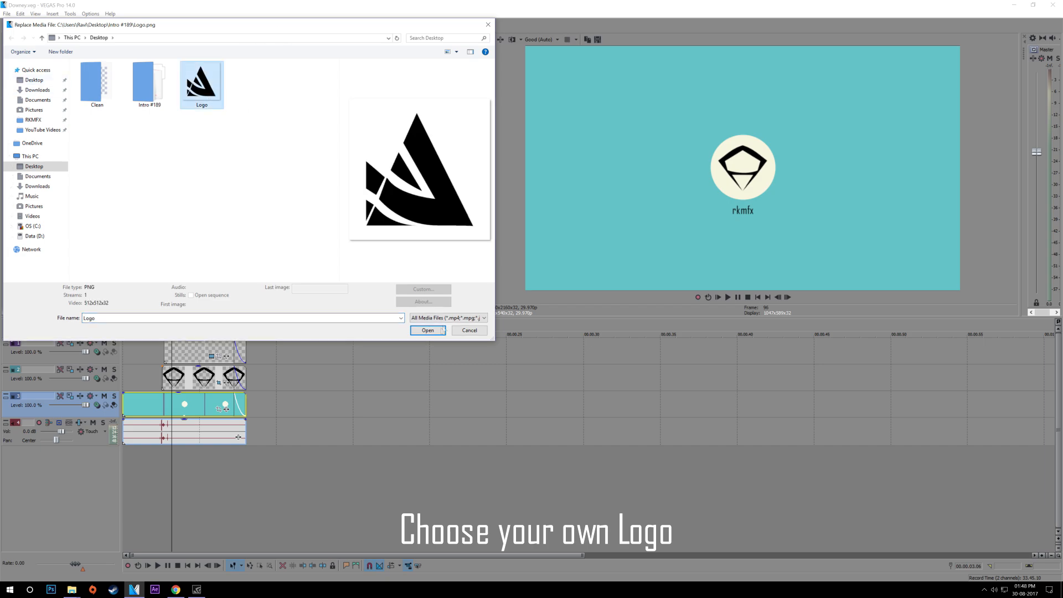
pyautogui.click(426, 330)
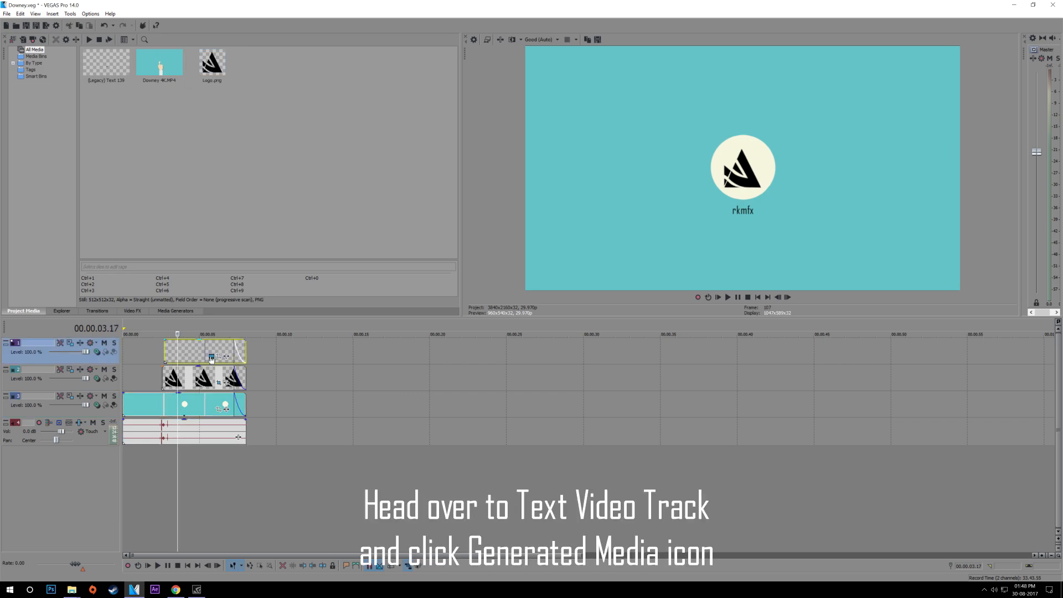
pyautogui.moveTo(211, 357)
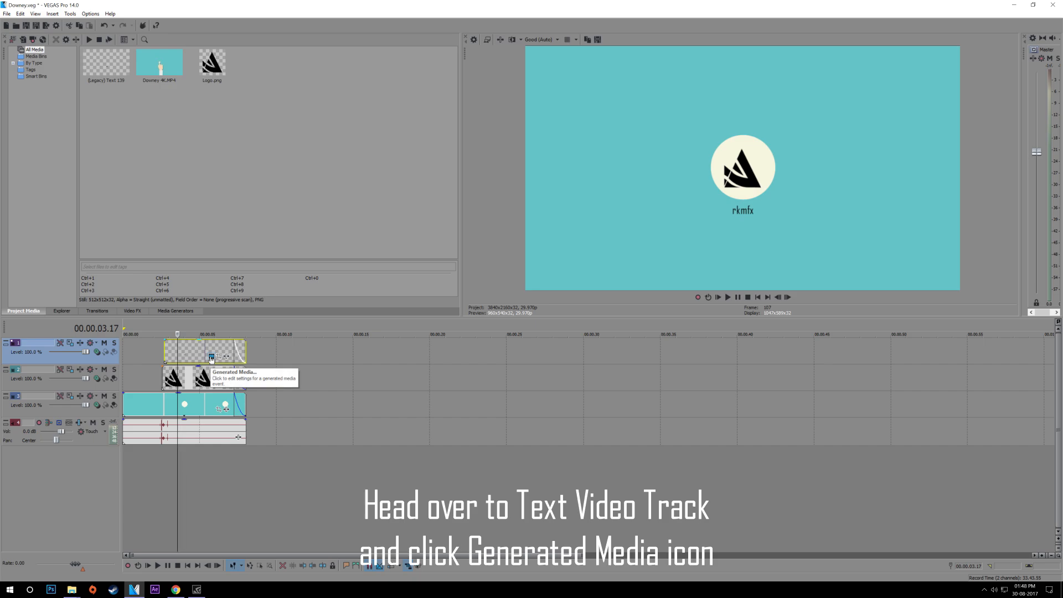
# - Change the title text from 'rkmfx' to 'your name' in the Legacy Text editor
pyautogui.click(210, 357)
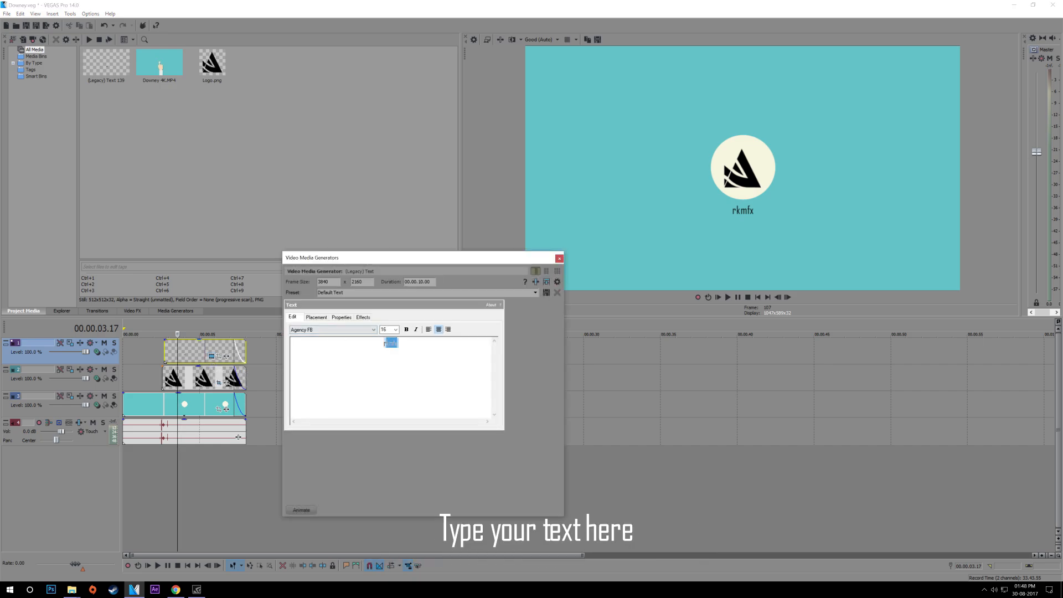
pyautogui.write('you')
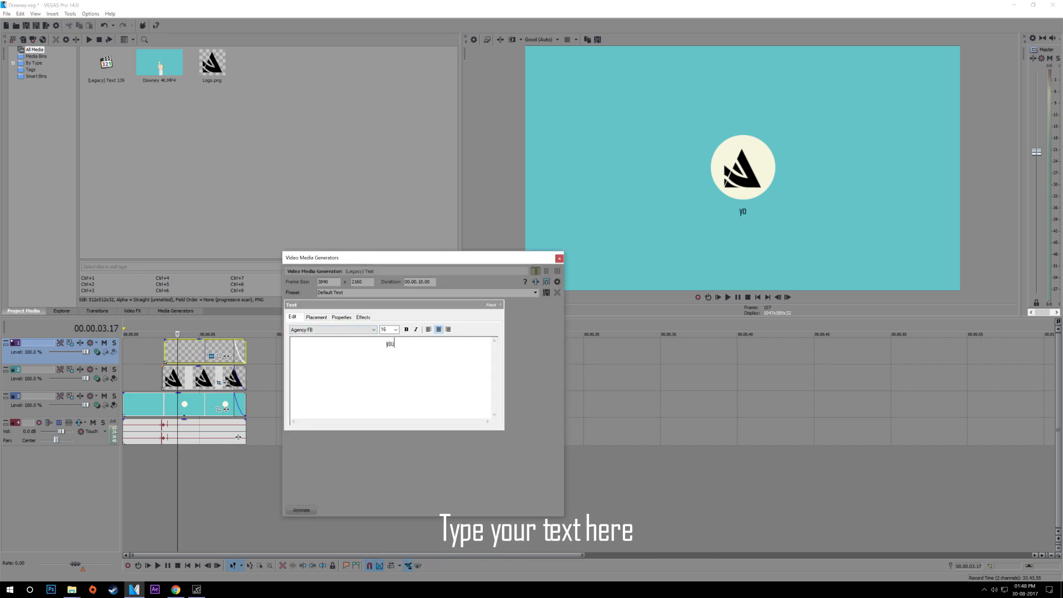
pyautogui.write('your name')
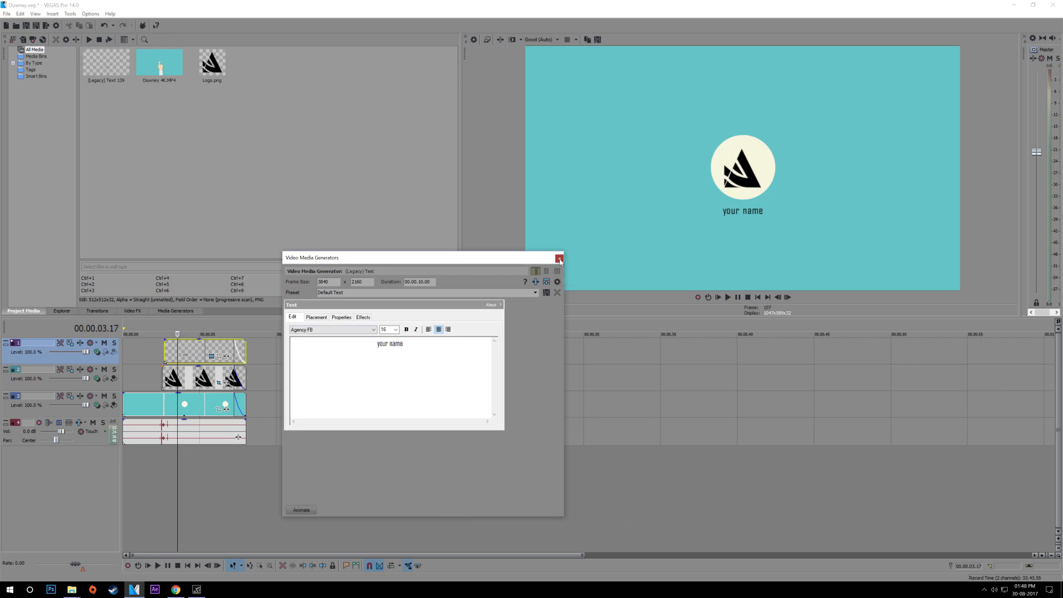
pyautogui.click(6, 13)
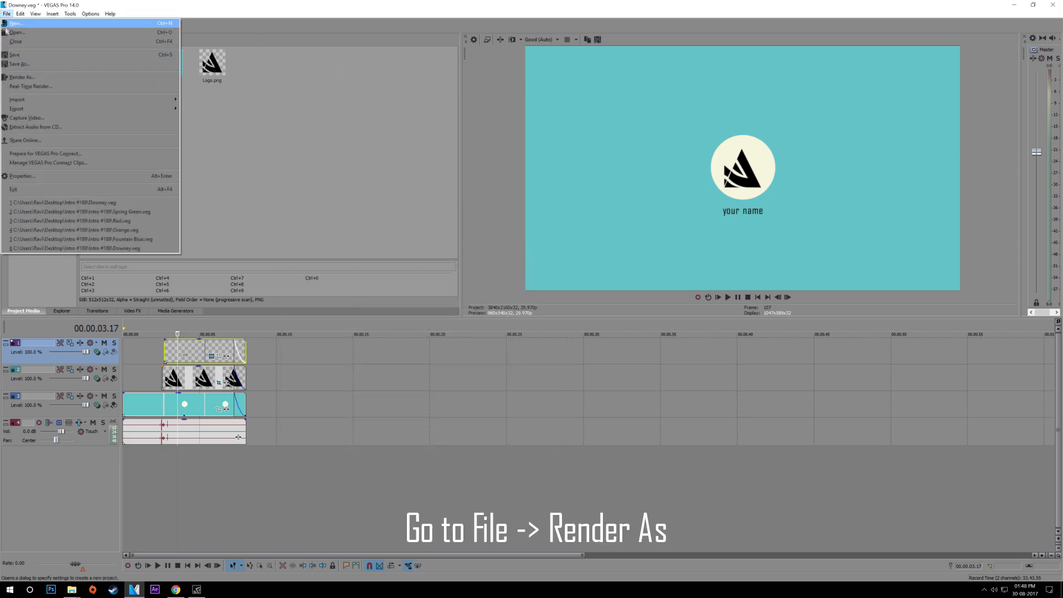
pyautogui.moveTo(61, 76)
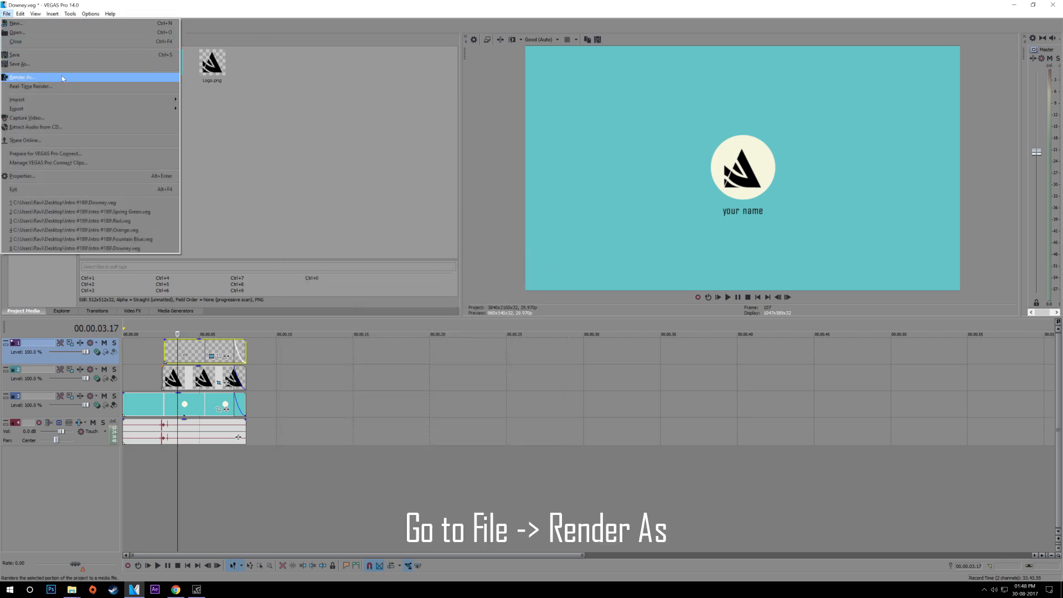
# - Open the Render As dialog for the Downey project
pyautogui.click(21, 76)
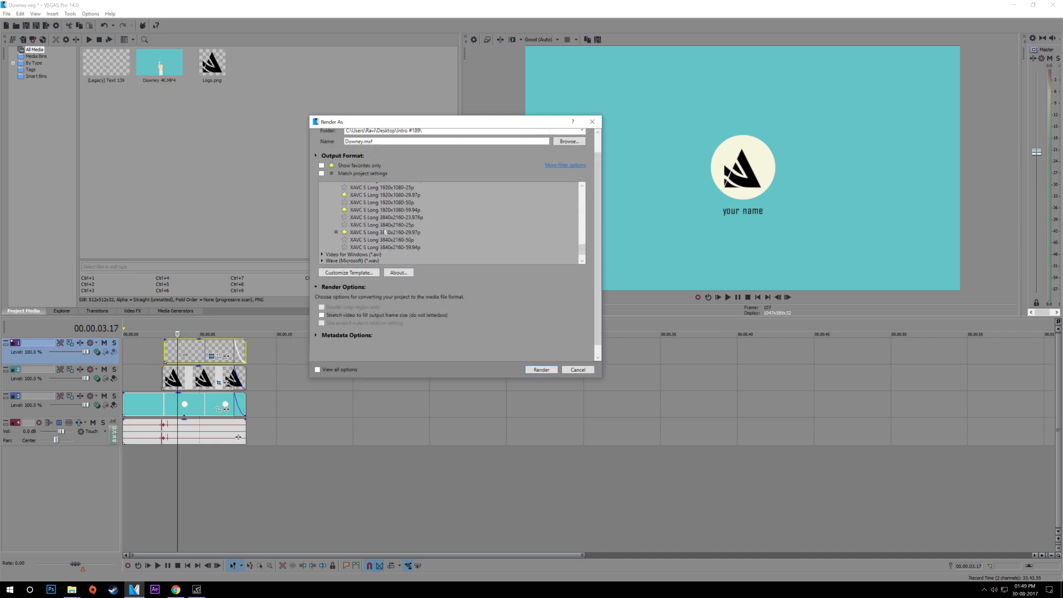
# - Render Downey as XAVC S 3840x2160 29.97p MP4 to the desktop, then play it in VLC
pyautogui.click(384, 232)
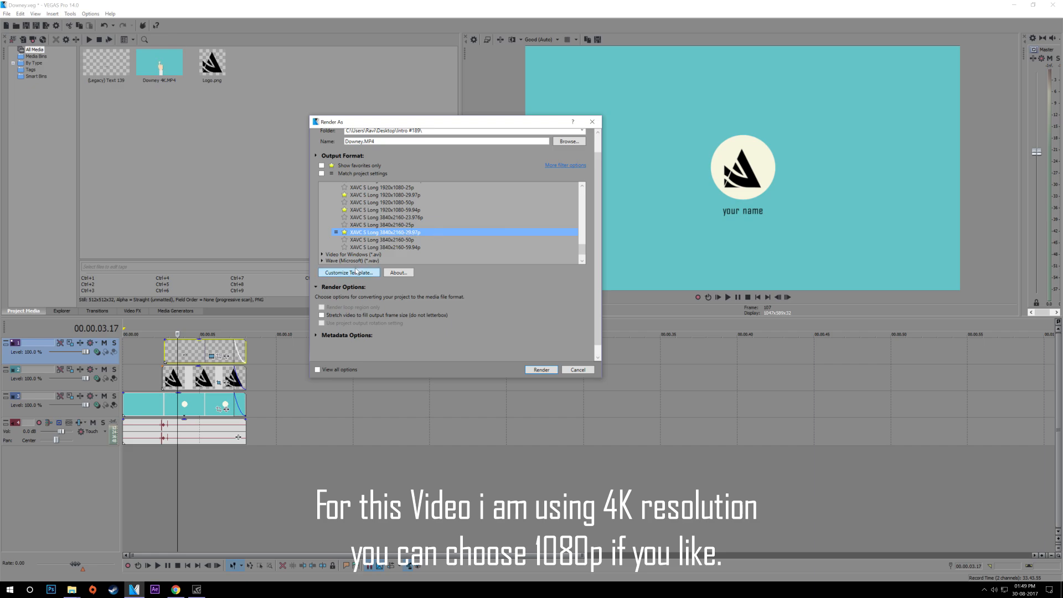
pyautogui.click(348, 272)
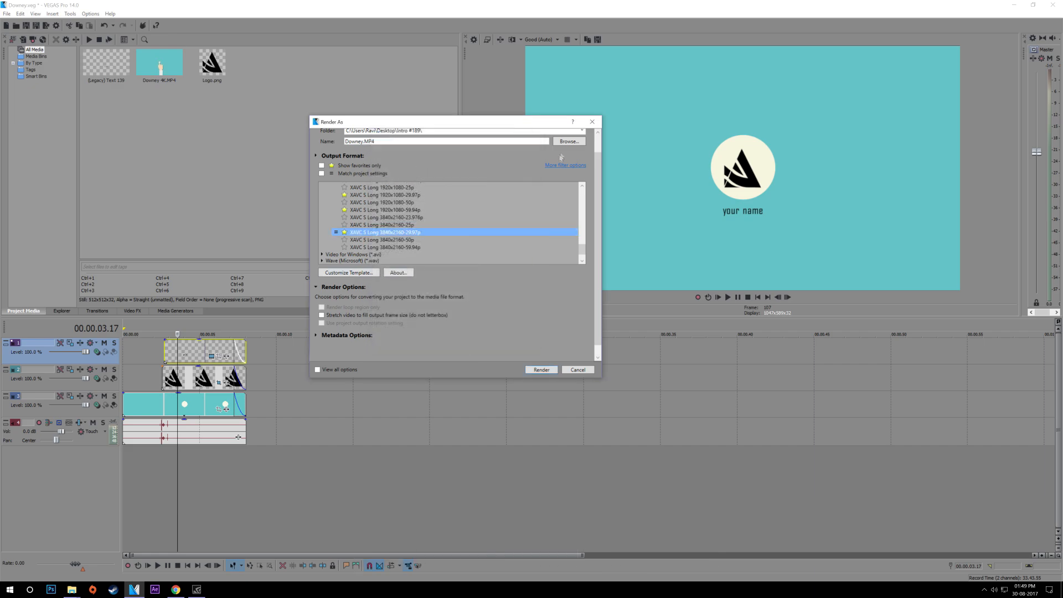
pyautogui.click(570, 141)
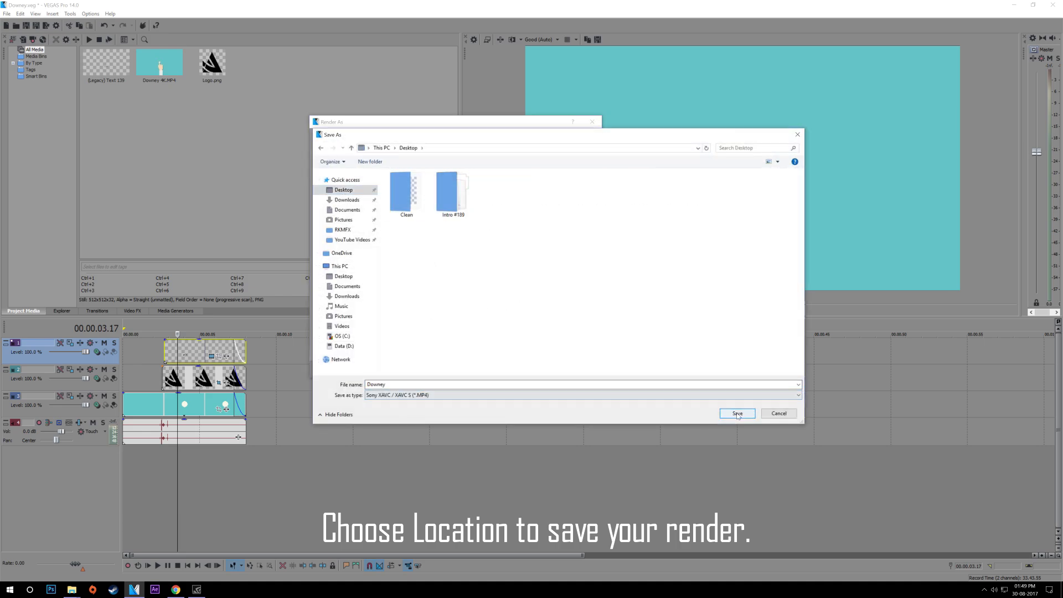
pyautogui.click(737, 413)
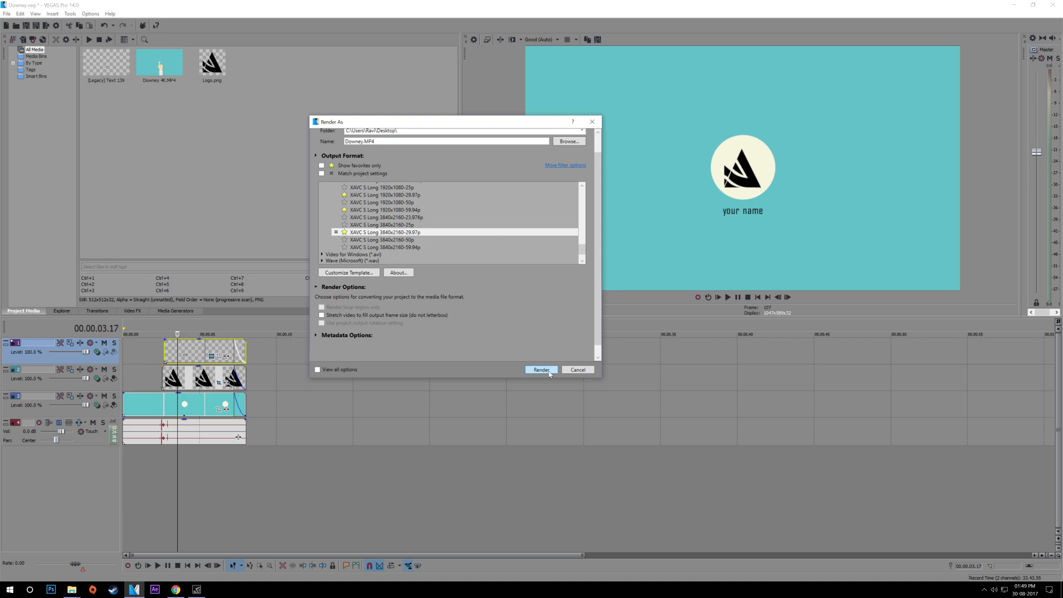
pyautogui.click(540, 369)
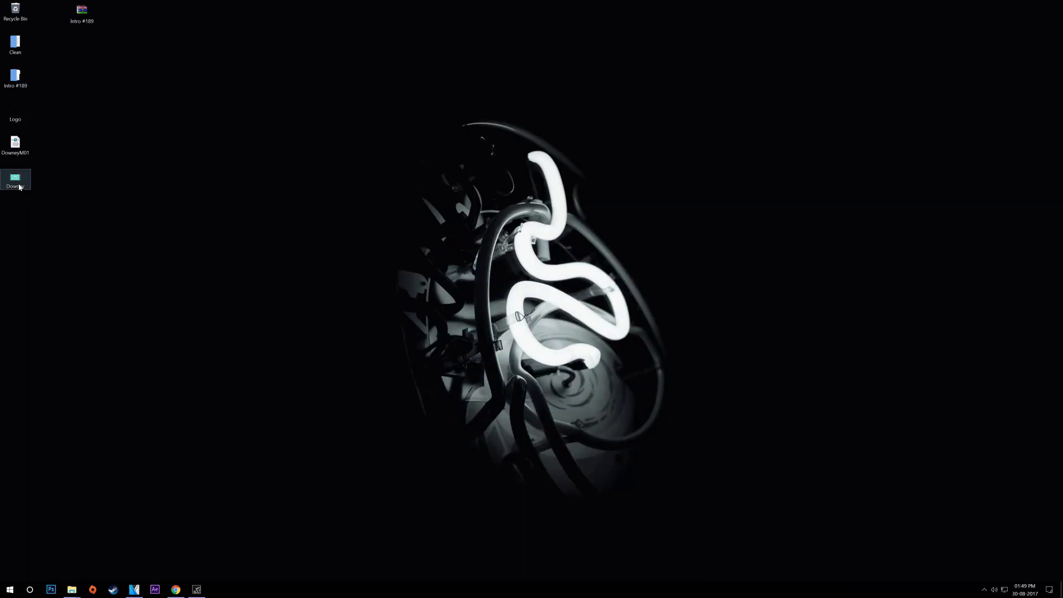
pyautogui.doubleClick(15, 178)
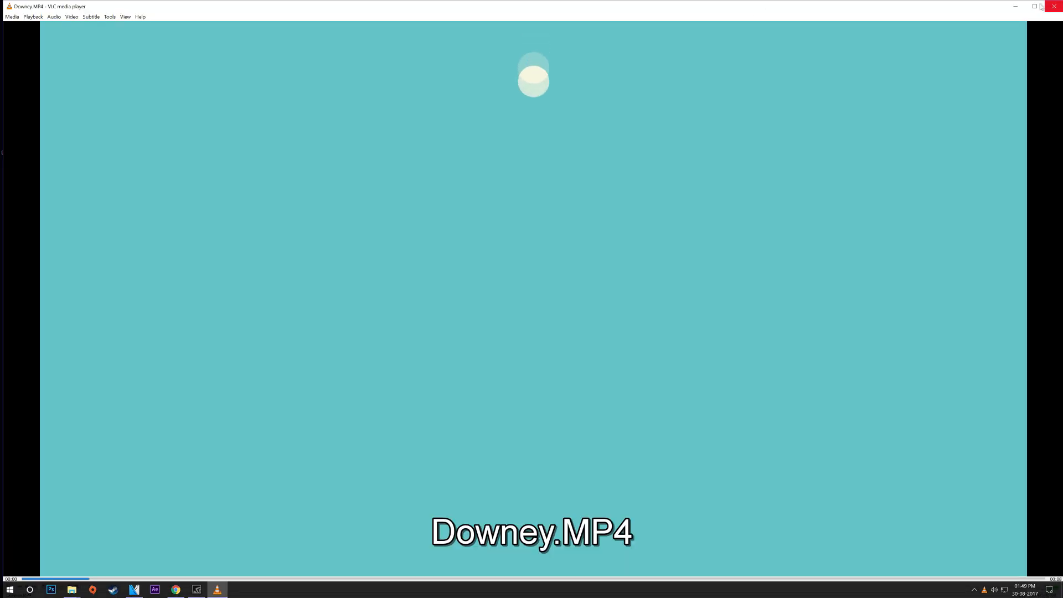